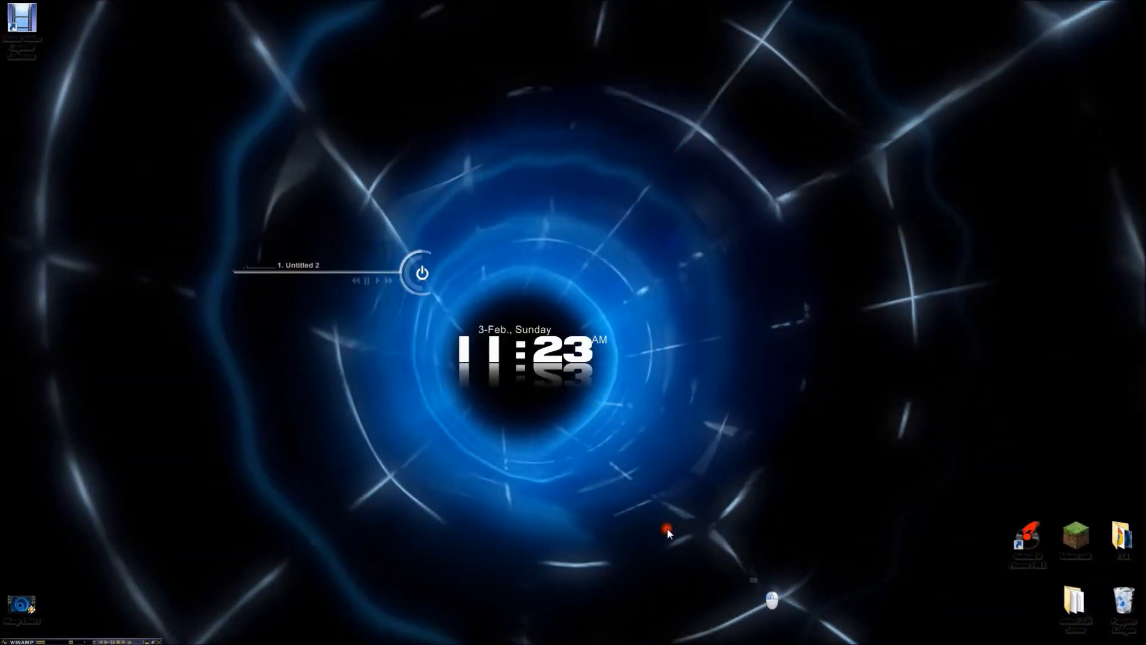
mouse_move(483, 112)
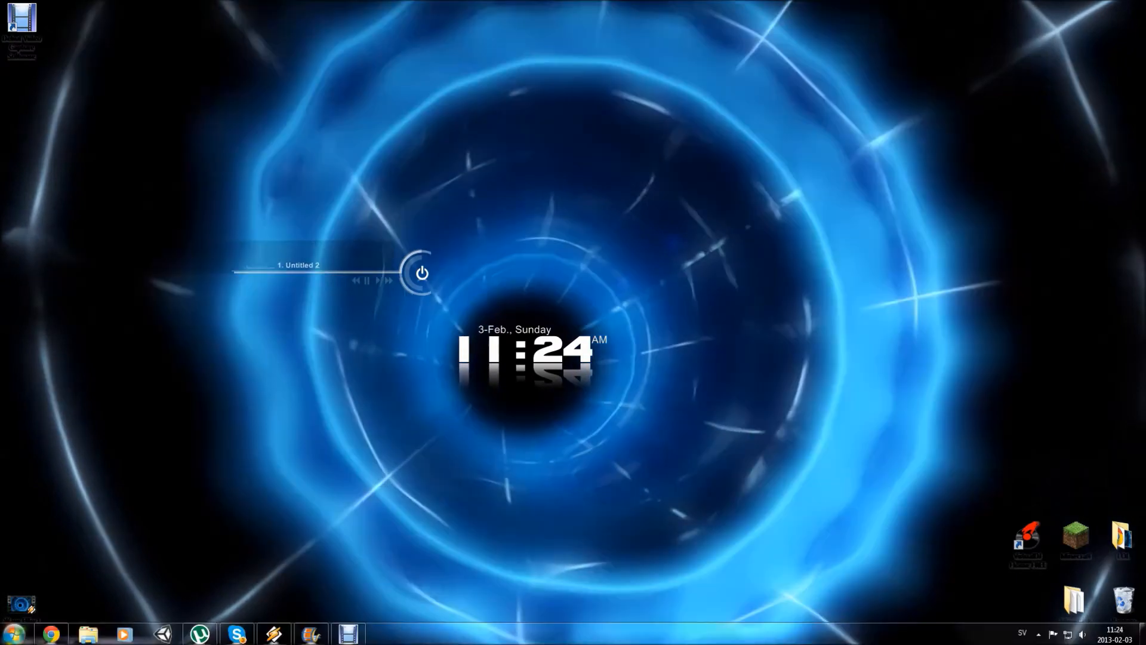
- Launch Google Chrome from the taskbar over the animated warp background
click(13, 633)
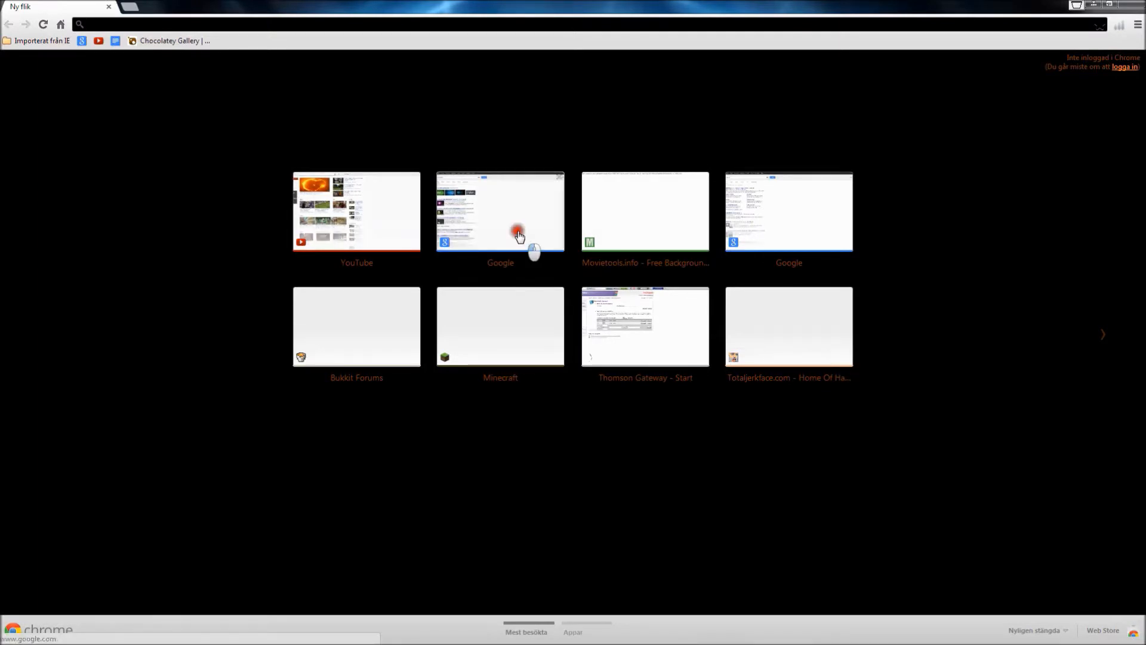
- Search Google for 'dreamscene' via the new-tab thumbnail and its suggestion
click(501, 212)
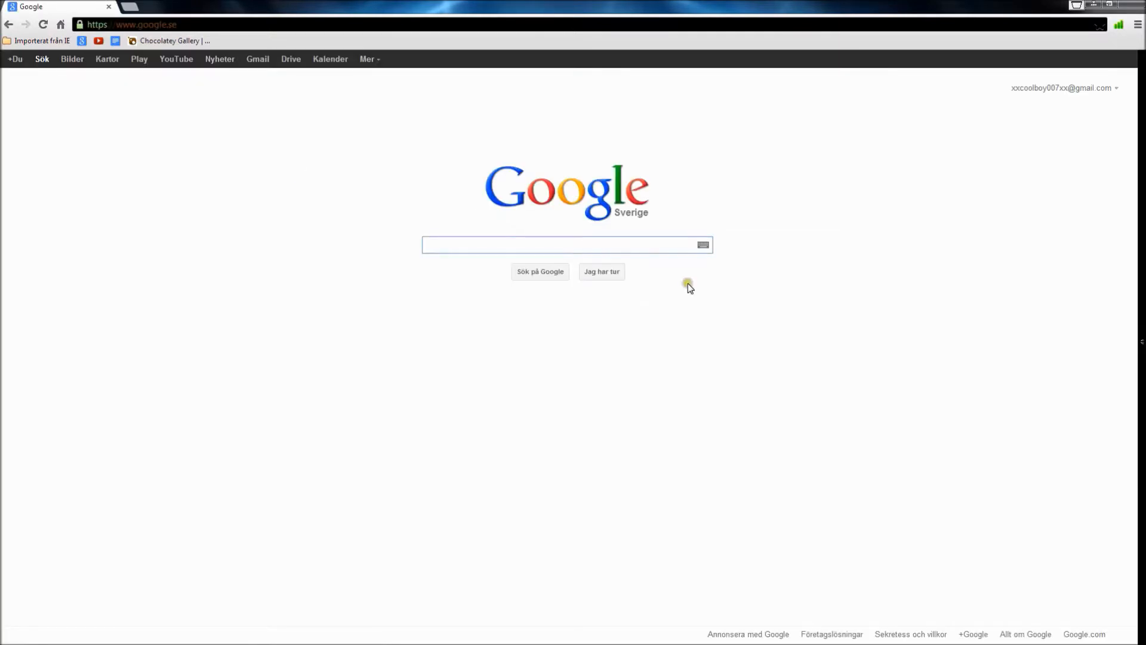
text(dream)
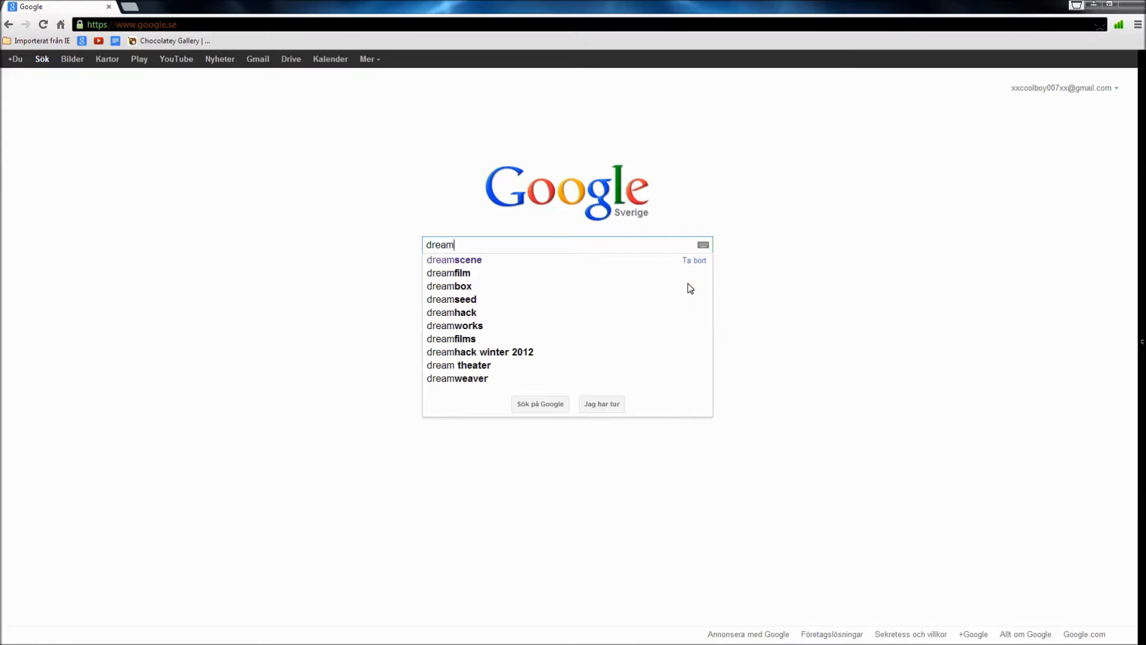
click(454, 259)
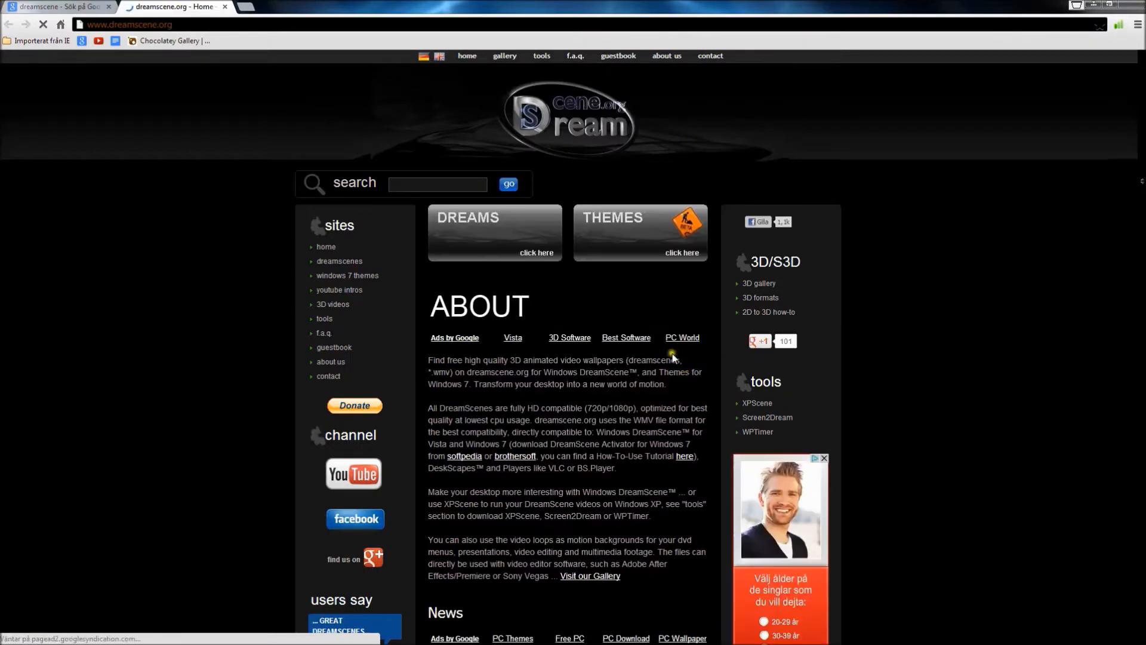
- Browse the dreamscene.org home page and follow the 'all downloads' link at the bottom
scroll(down, 3)
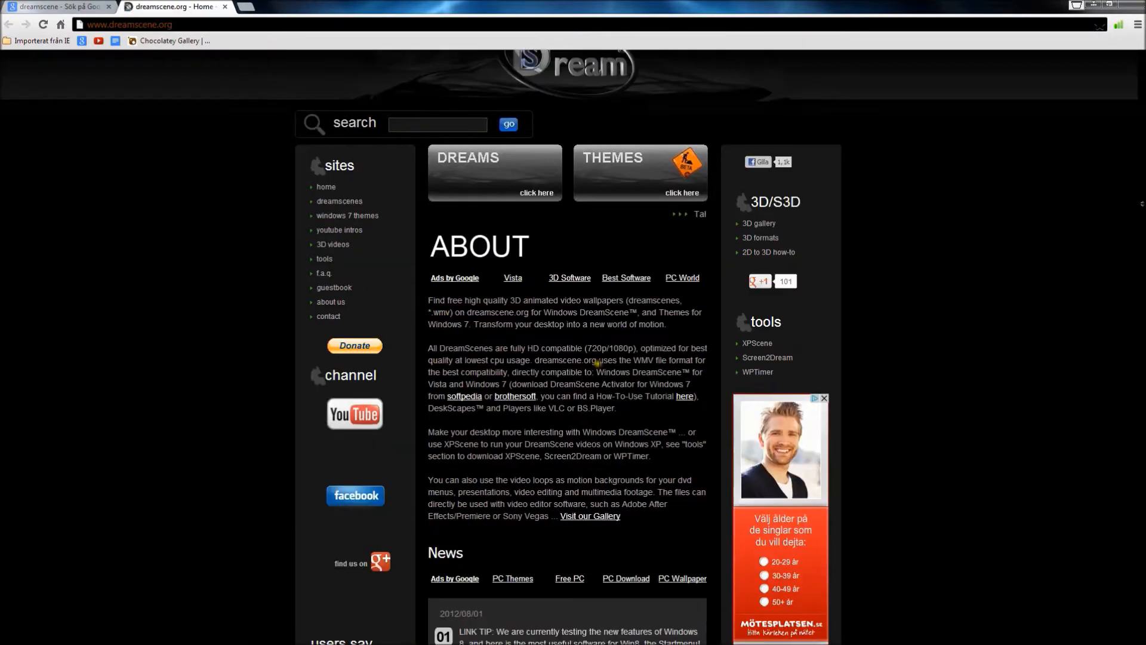
scroll(down, 3)
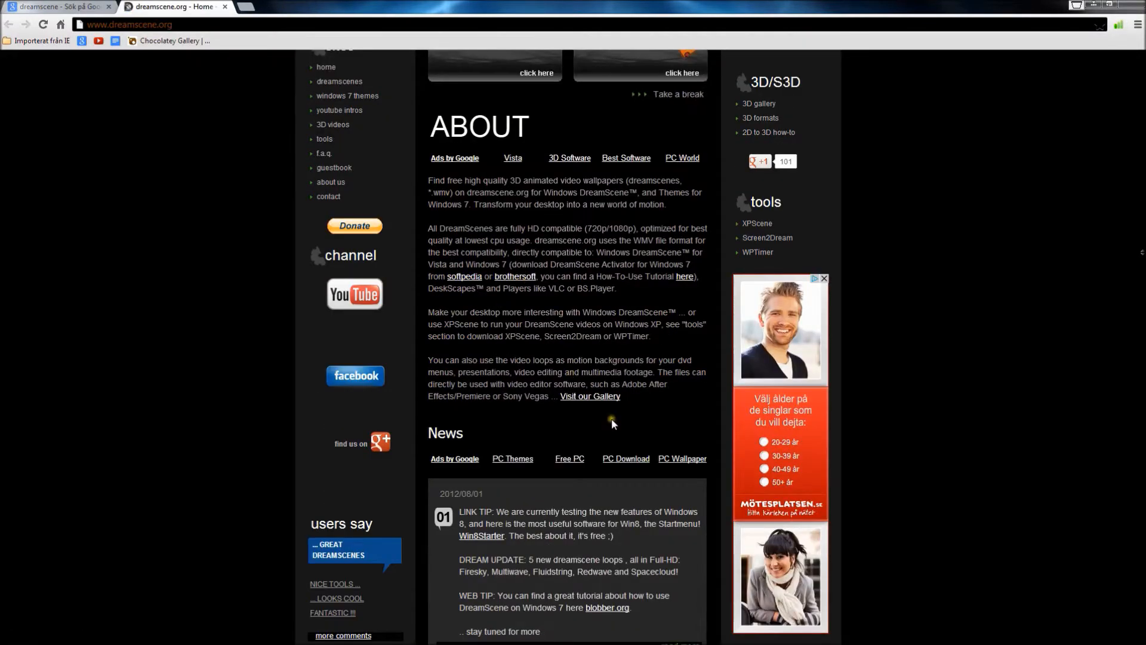
scroll(down, 3)
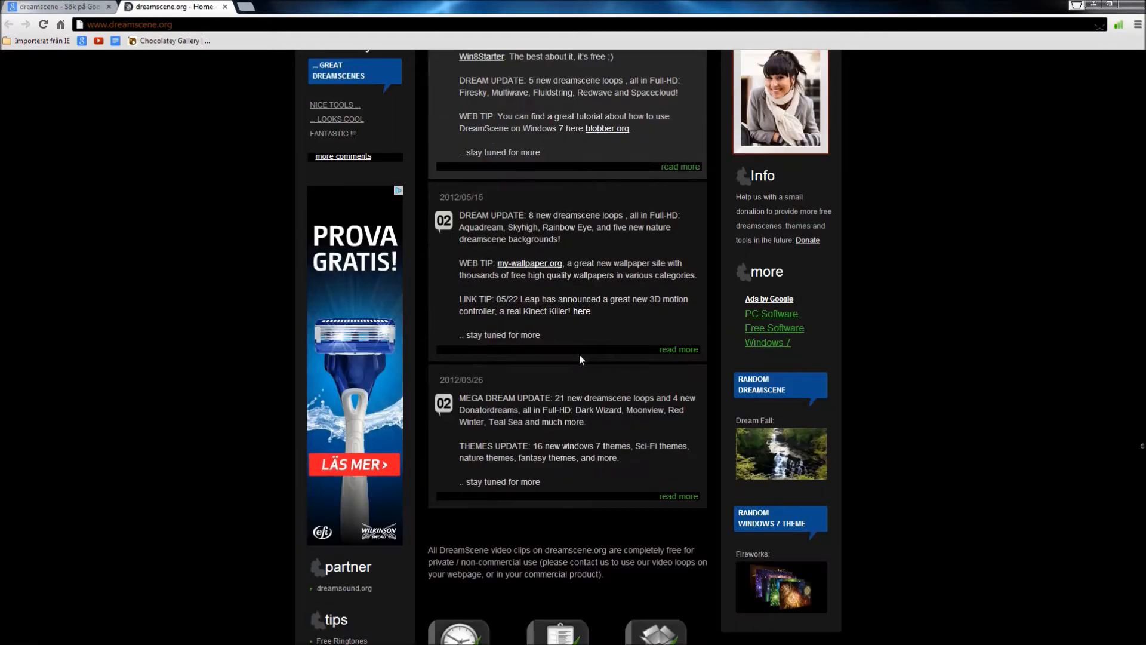
scroll(down, 3)
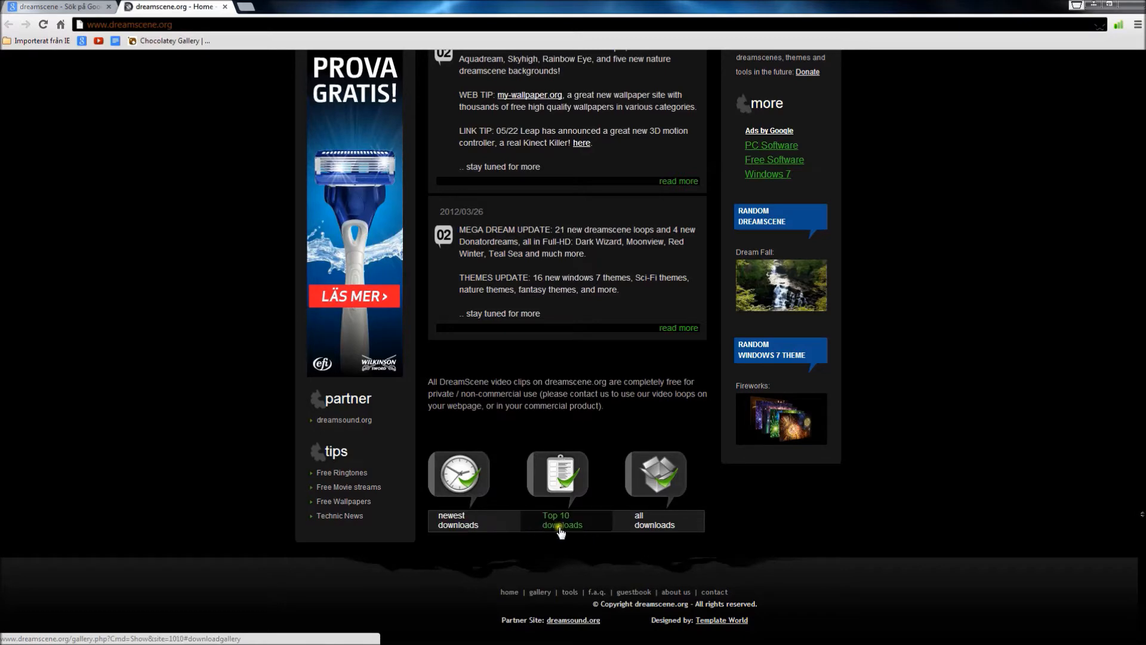
scroll(up, 3)
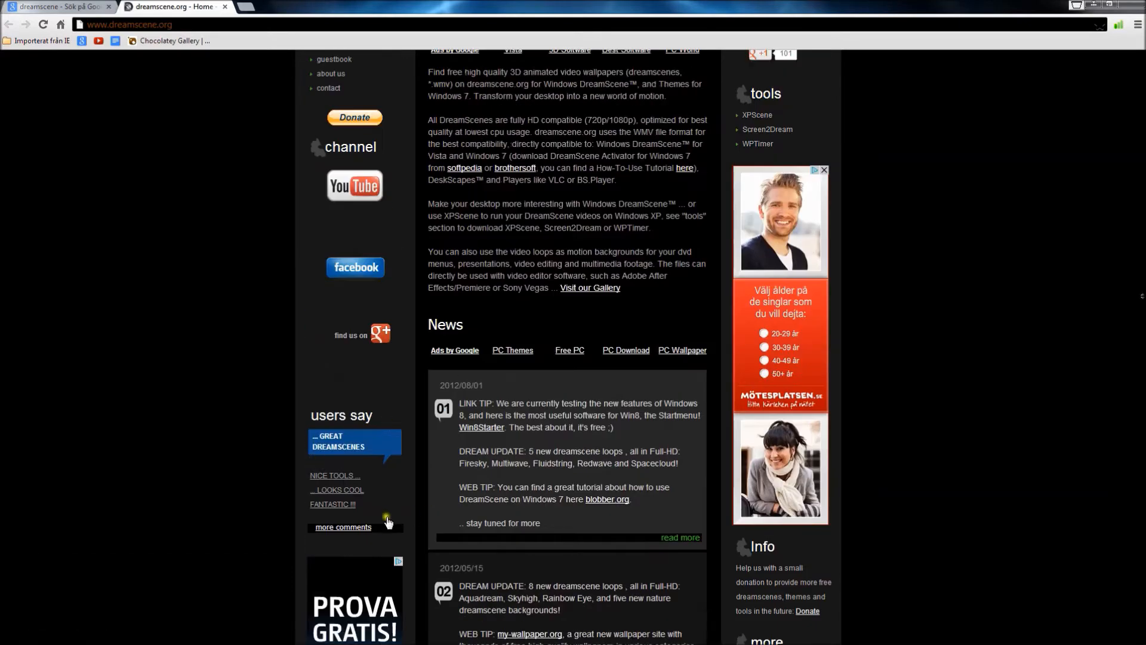
scroll(up, 3)
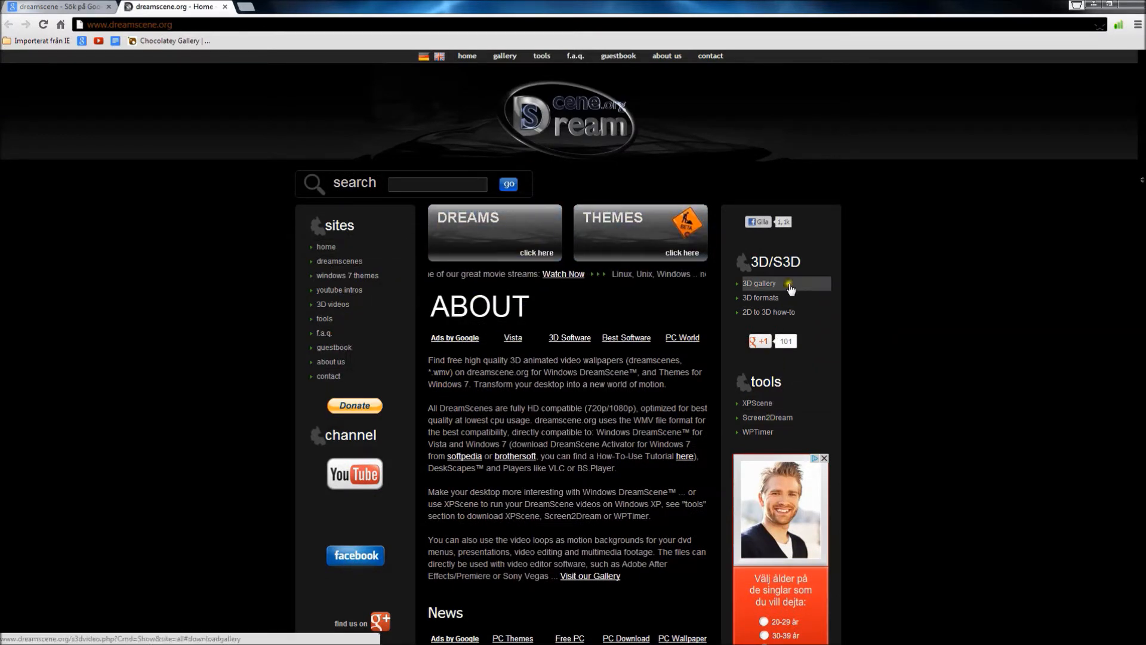
mouse_move(788, 180)
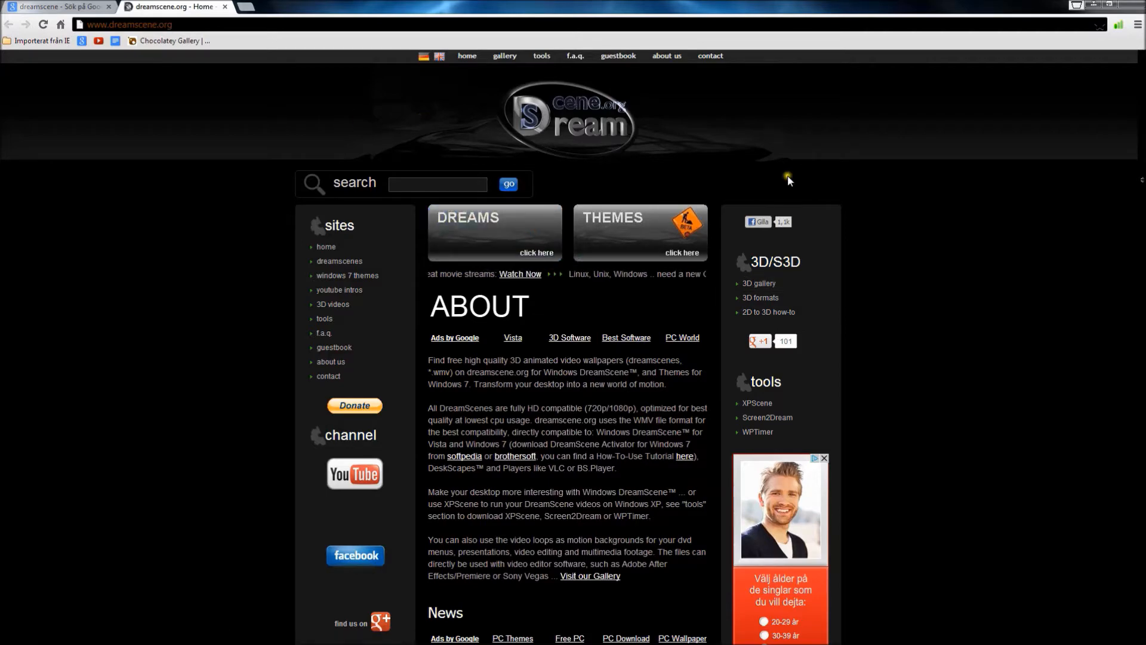
scroll(down, 3)
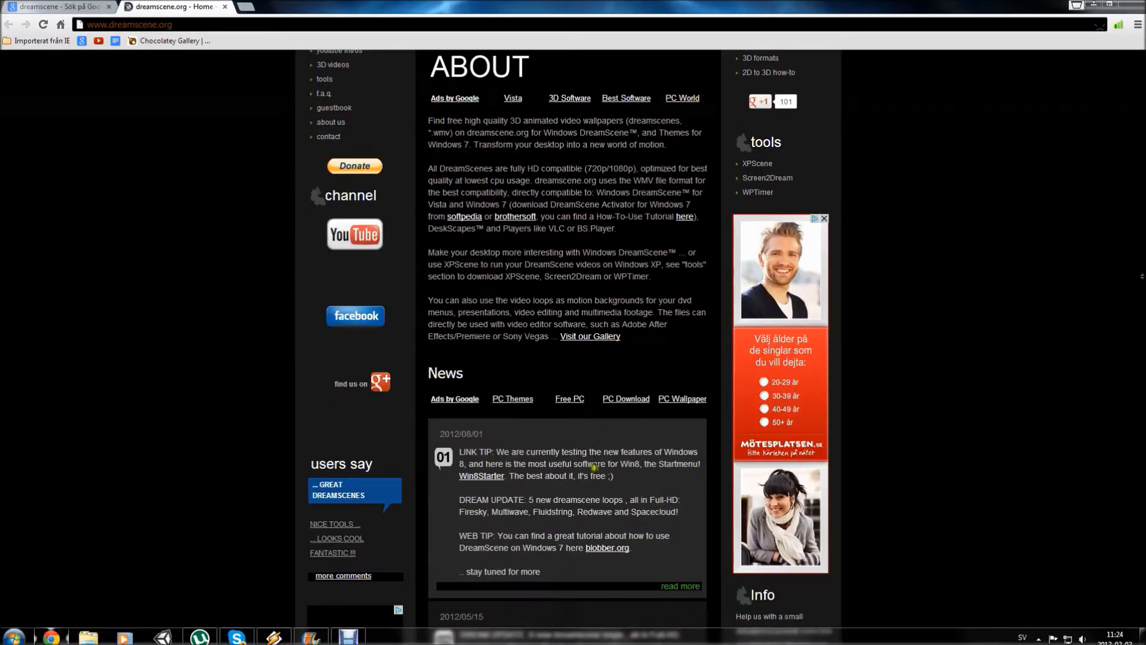
scroll(down, 3)
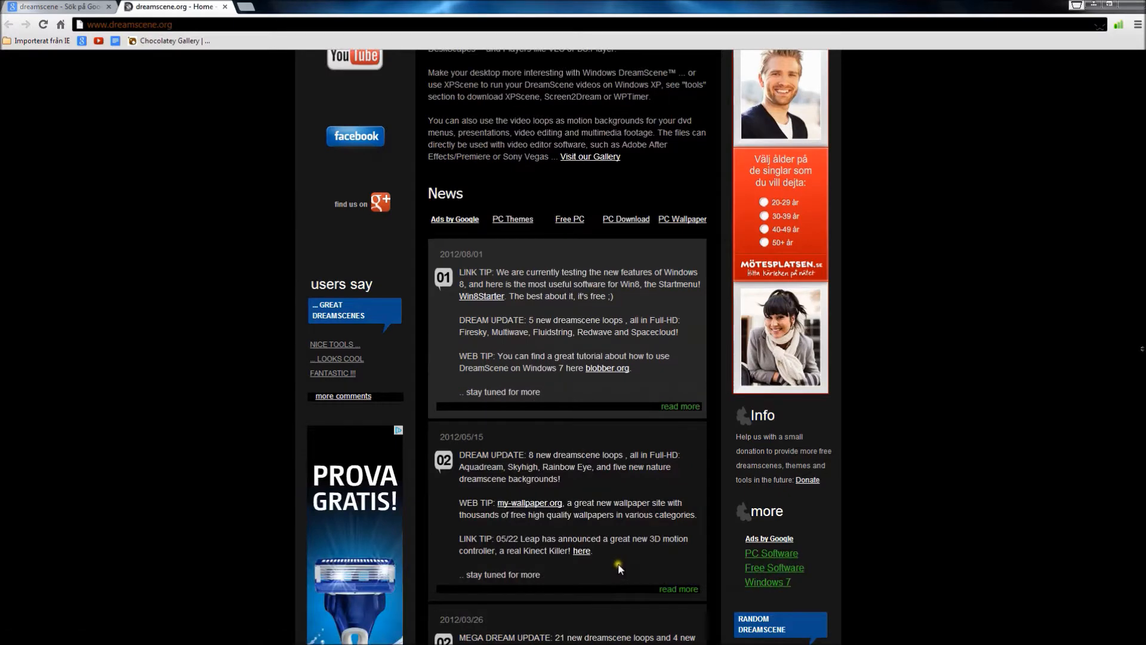
scroll(down, 3)
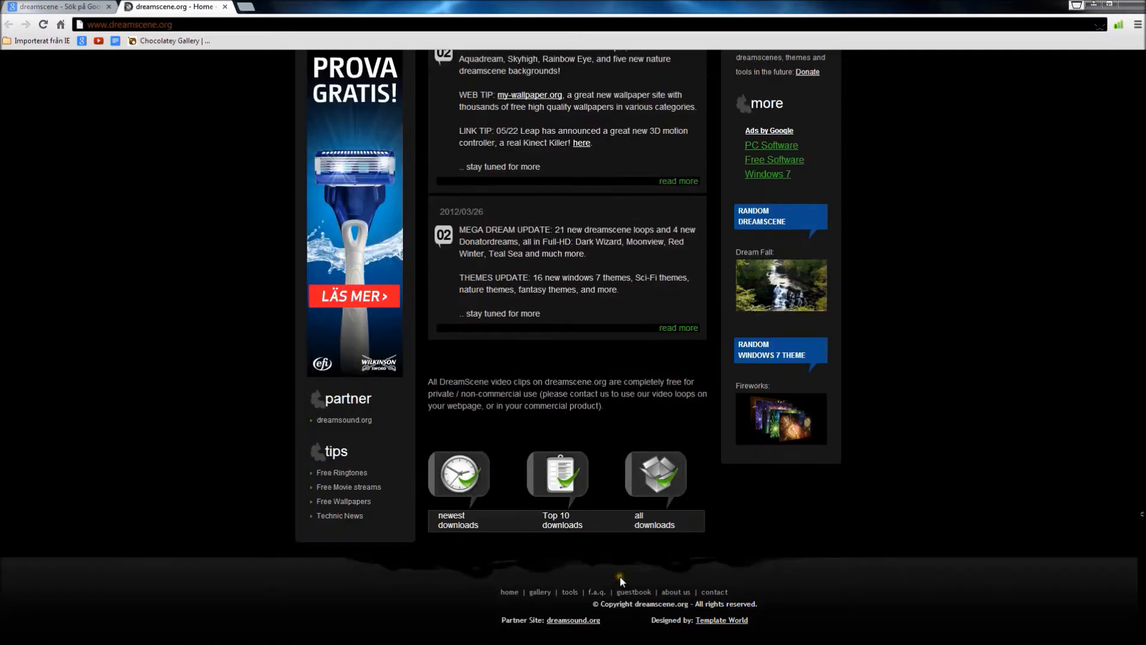
click(654, 519)
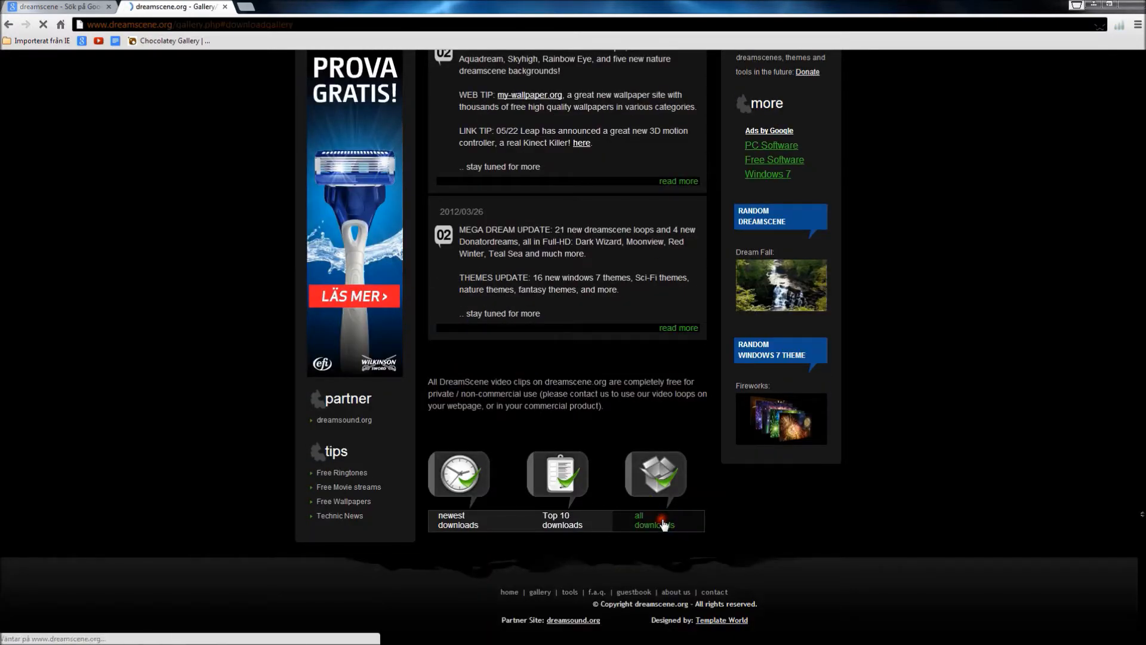
- Enter the all-downloads gallery and look over its first entries
click(652, 519)
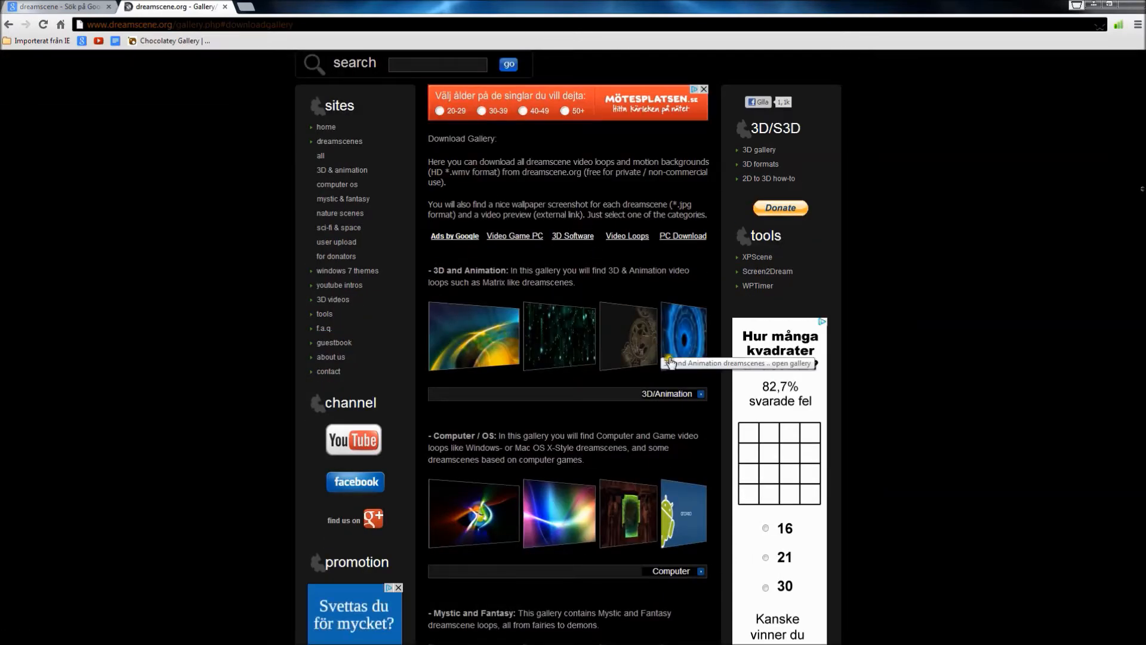
scroll(down, 3)
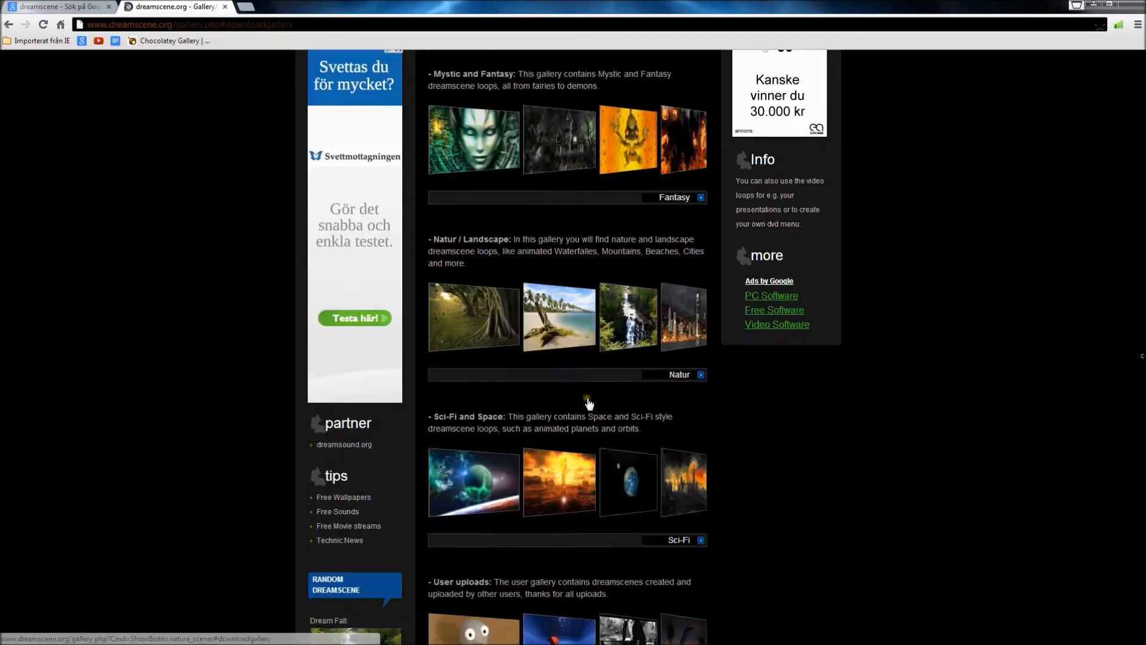
scroll(down, 3)
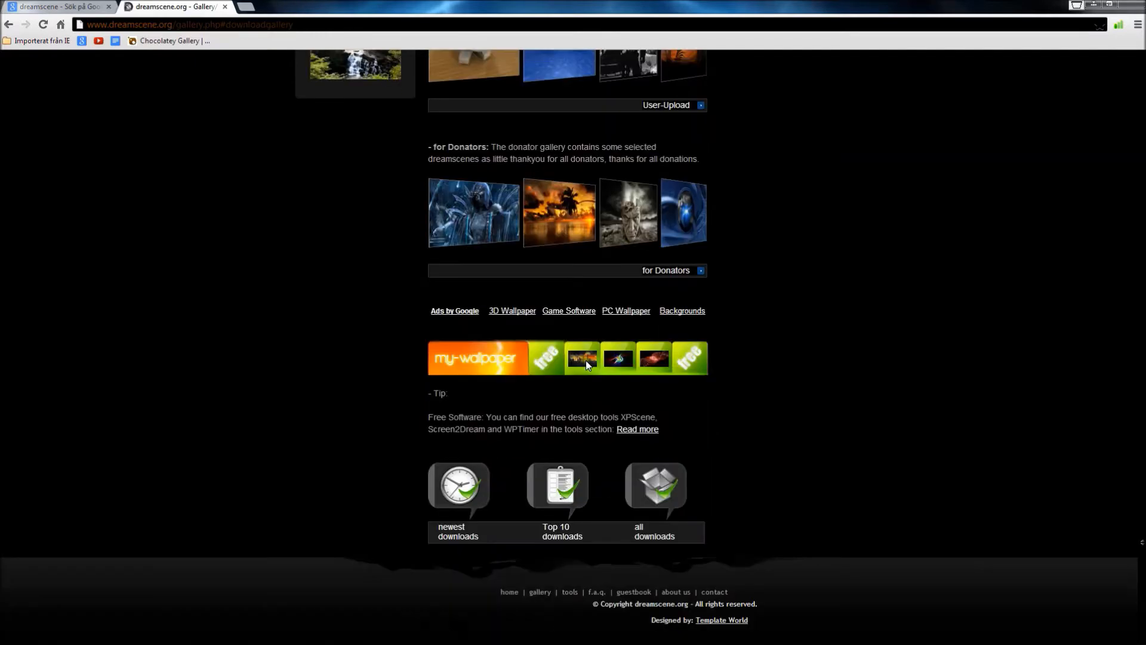
scroll(up, 3)
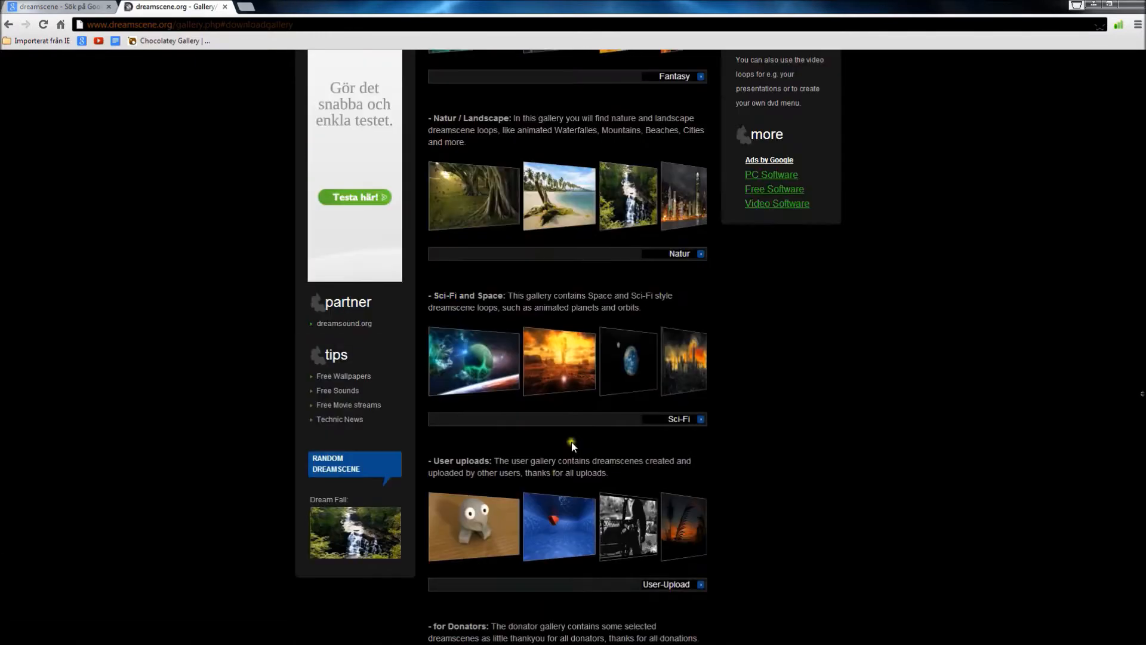
scroll(up, 3)
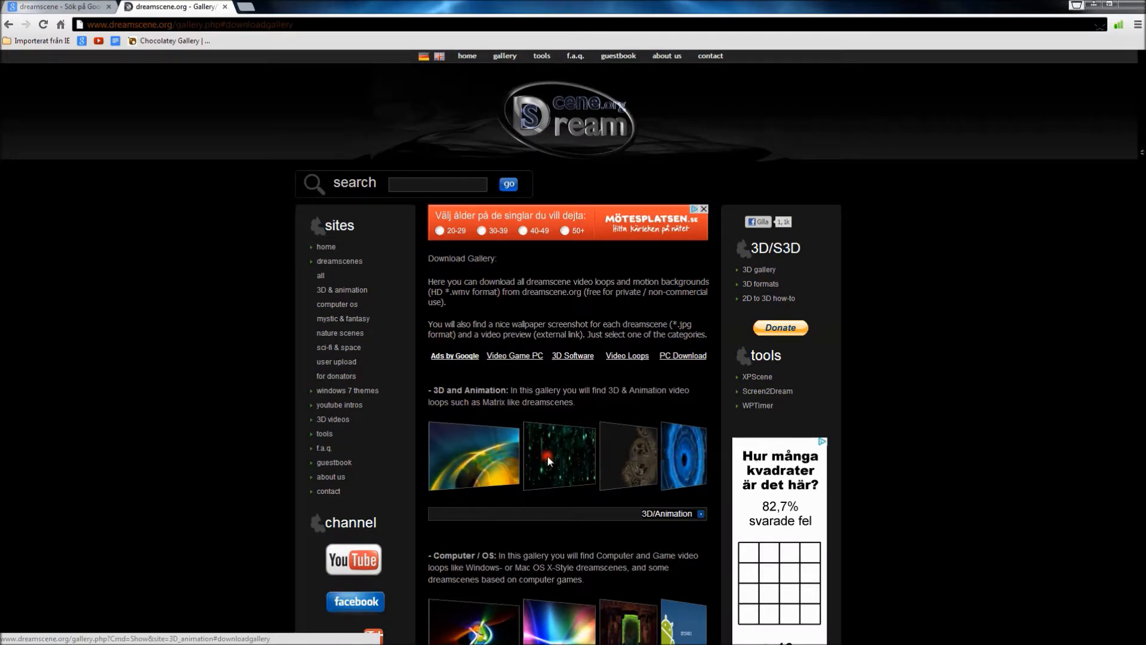
- Browse the 3D & Animation gallery past Fluidstring, Redwave and Wandering Star
click(548, 461)
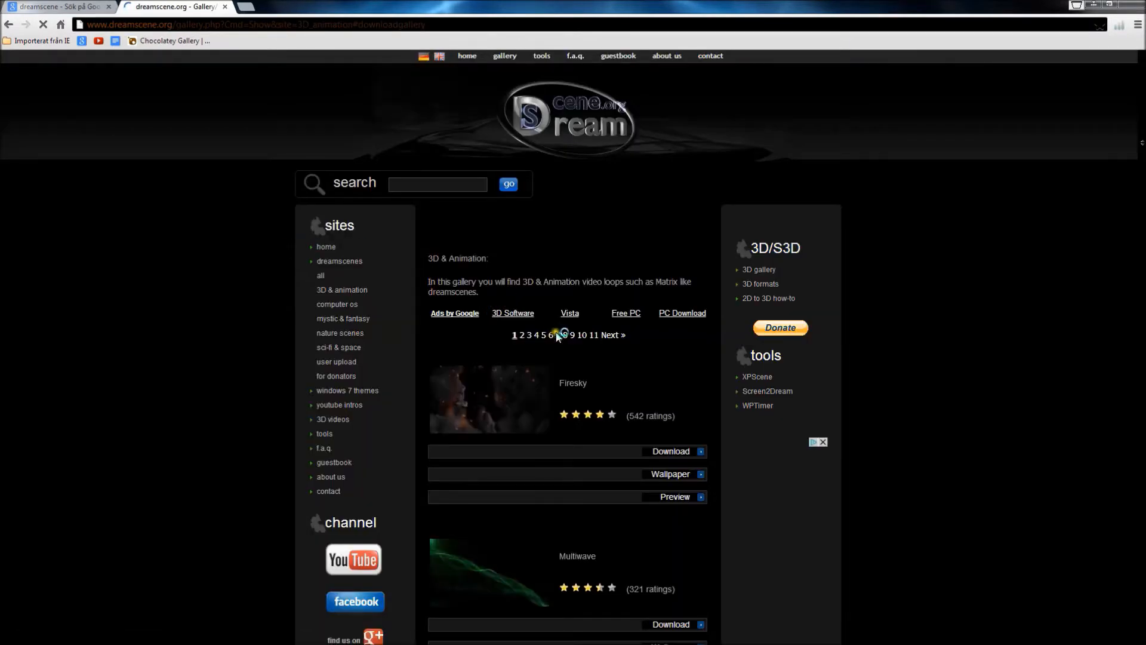
scroll(down, 3)
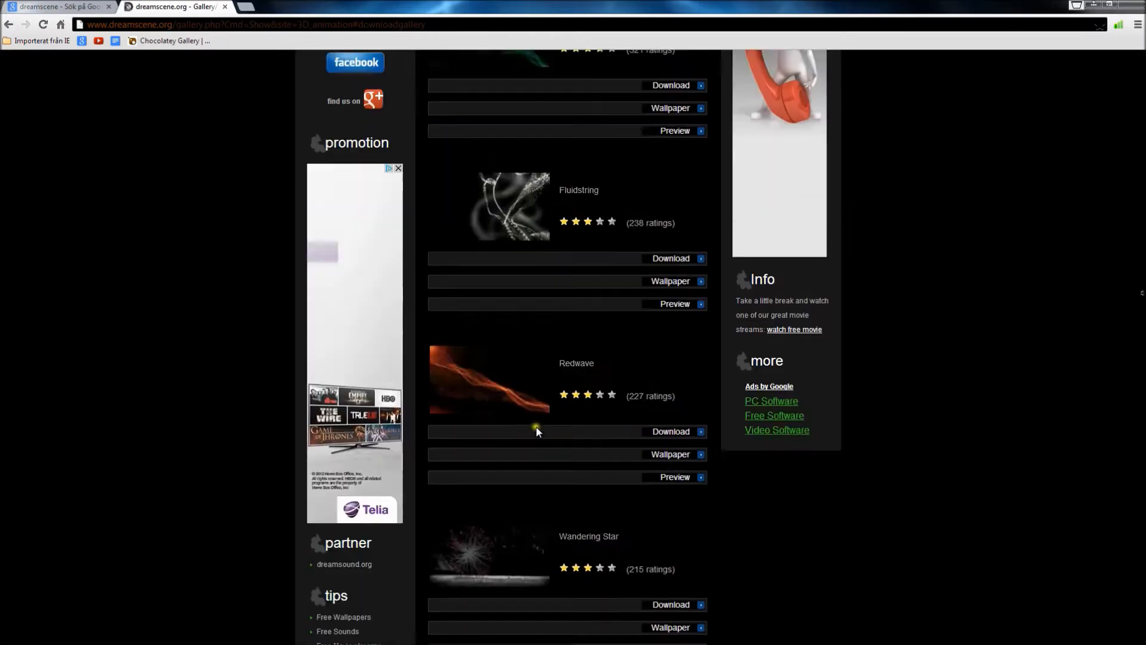
scroll(down, 3)
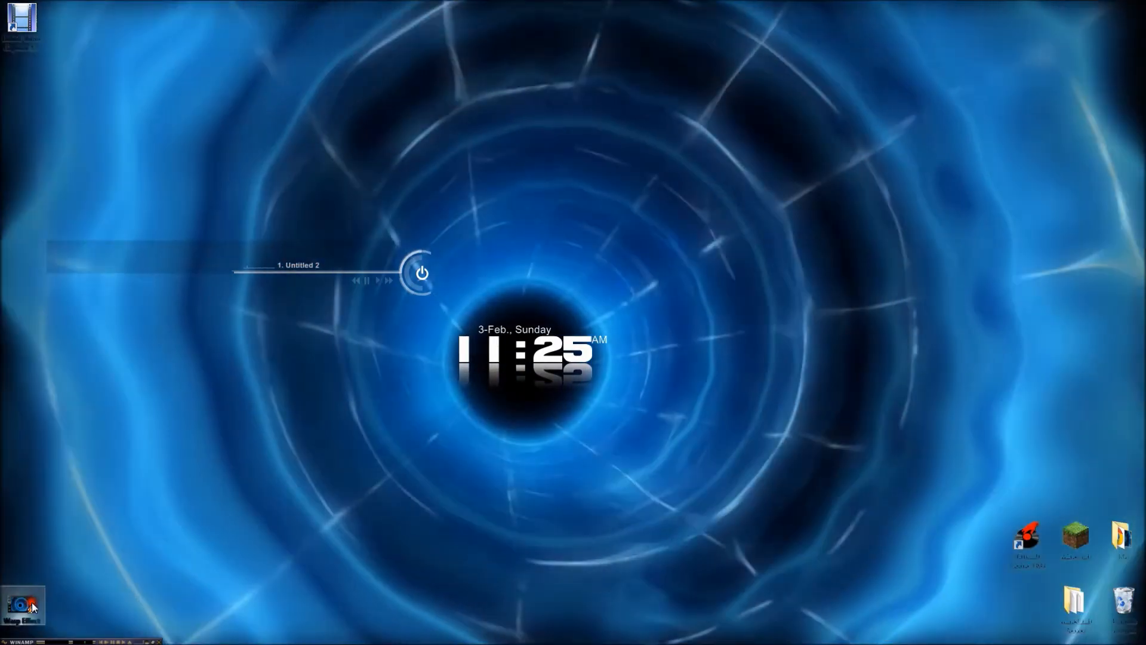
- Open the Documents library from the Start menu's Dokument entry
right_click(21, 603)
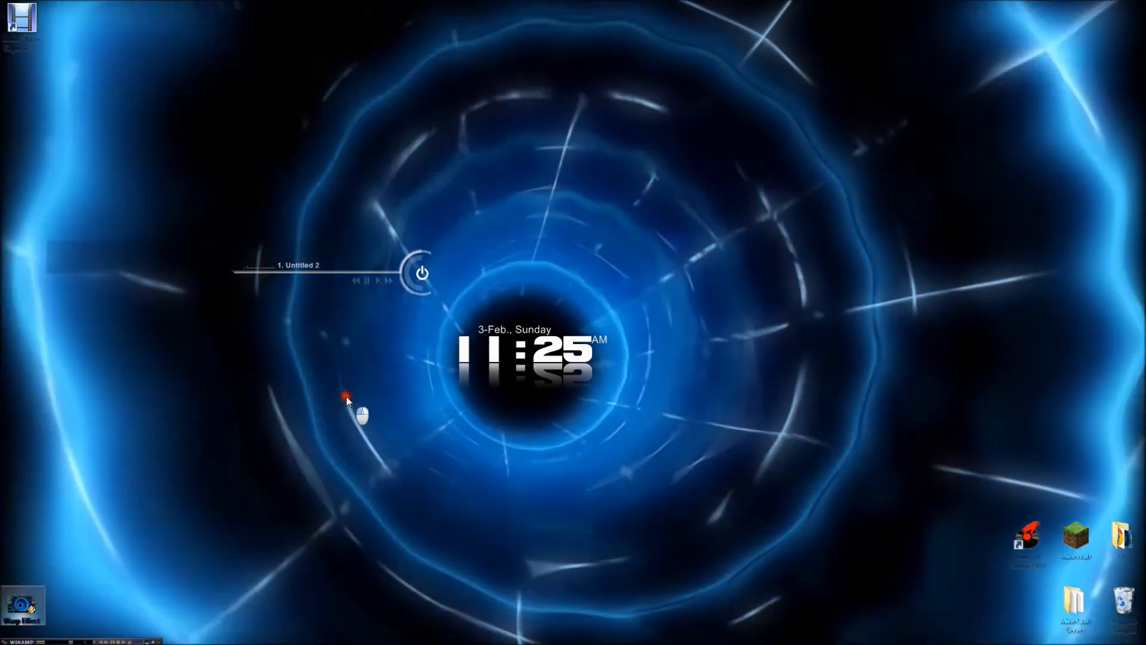
click(13, 633)
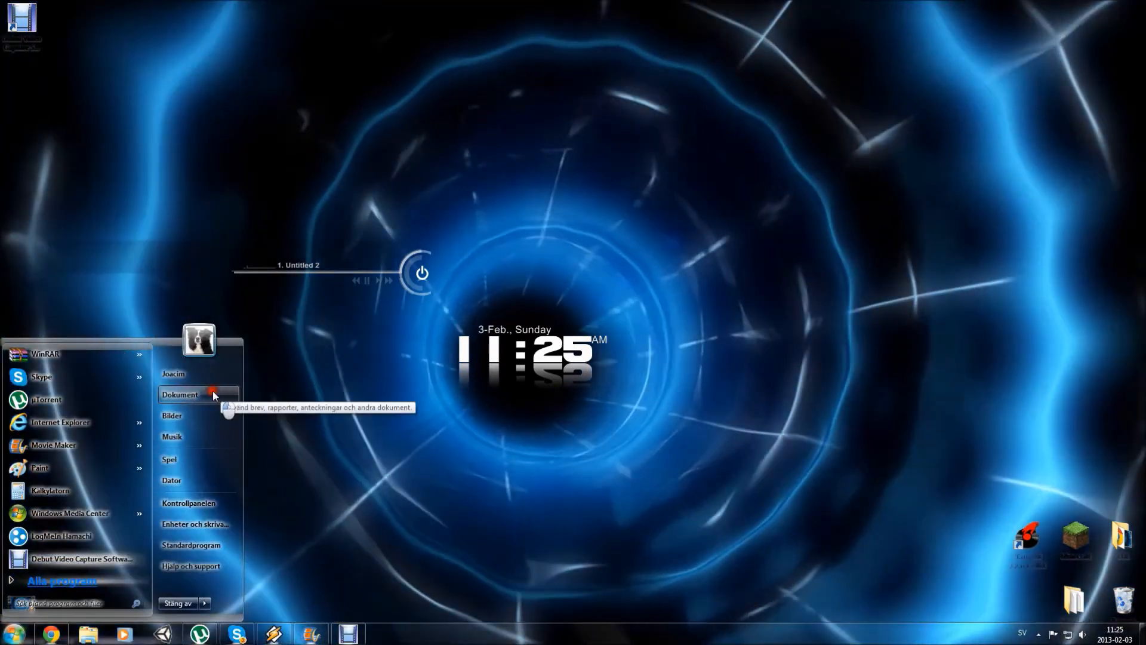
click(180, 394)
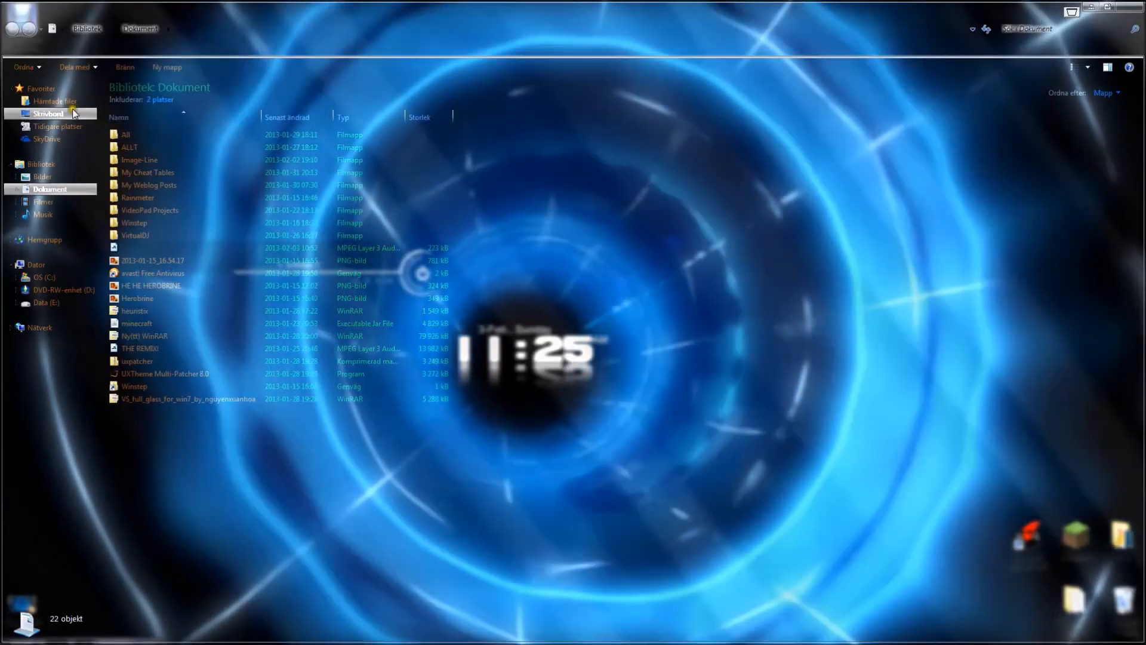
- Show the Hämtade filer (Downloads) folder and open its LOL subfolder
click(56, 101)
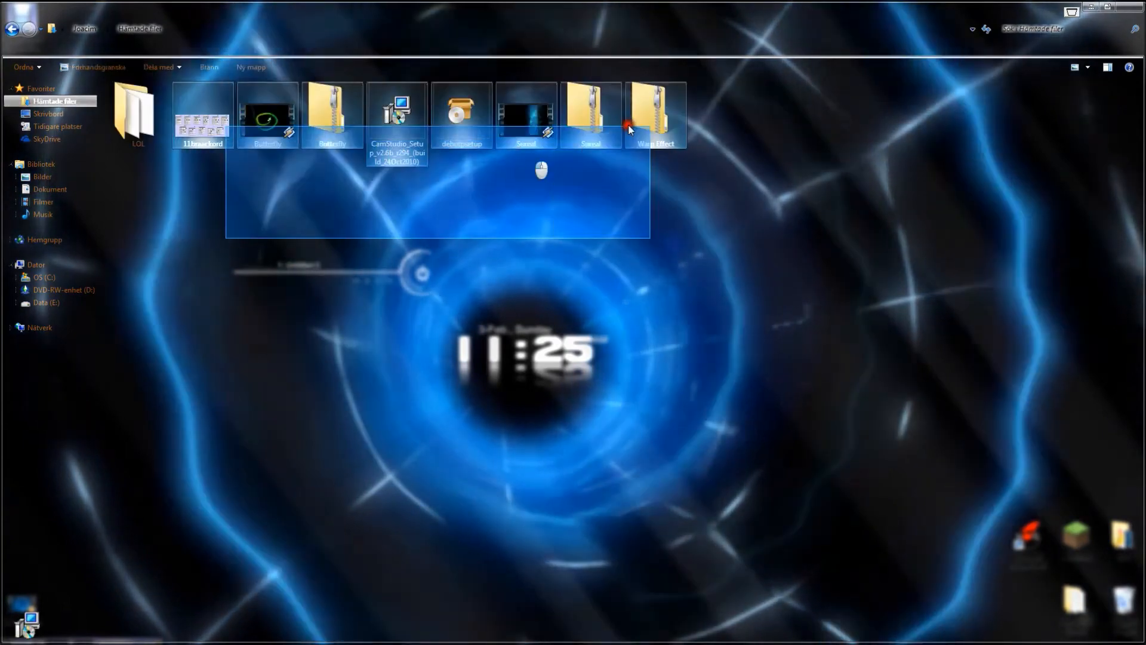
click(139, 113)
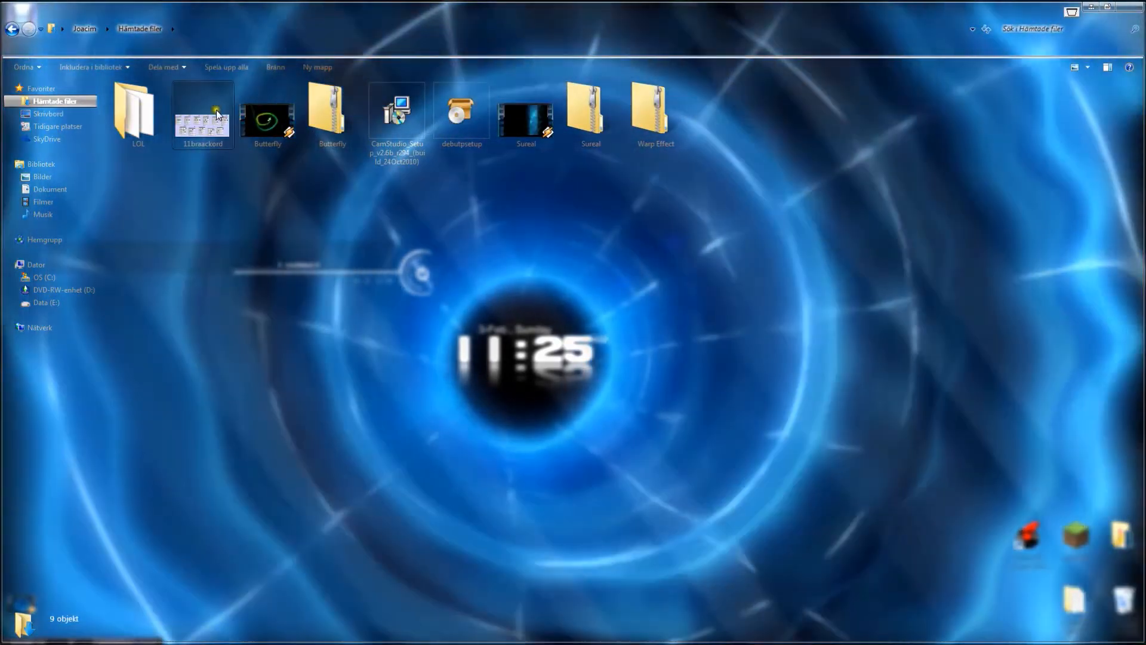
click(139, 114)
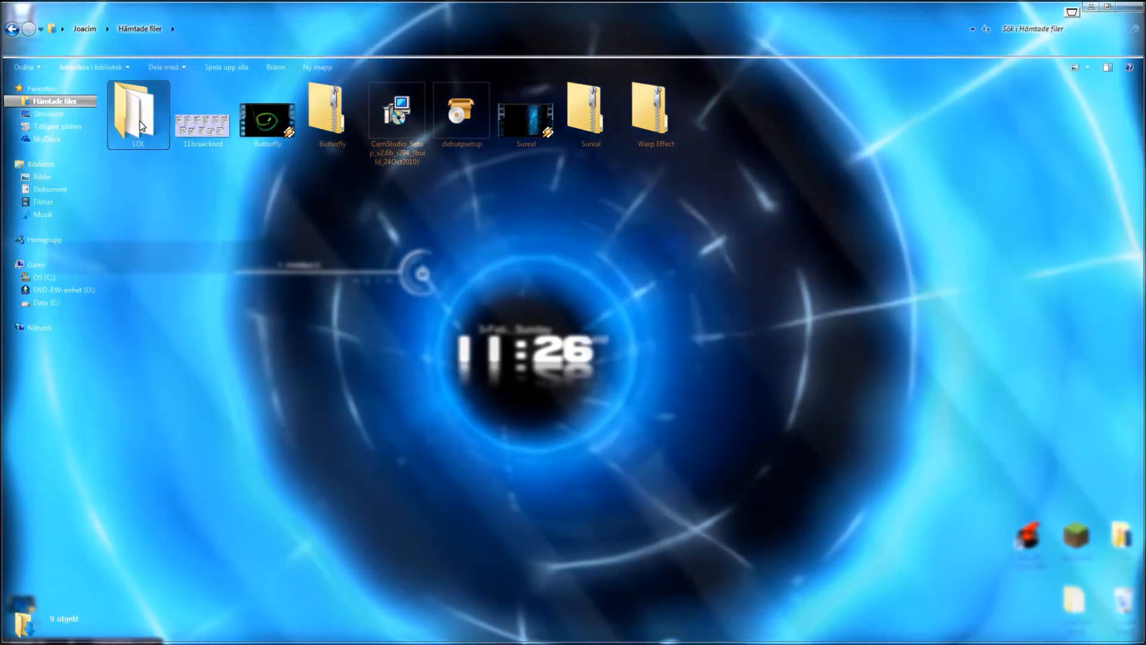
double_click(138, 113)
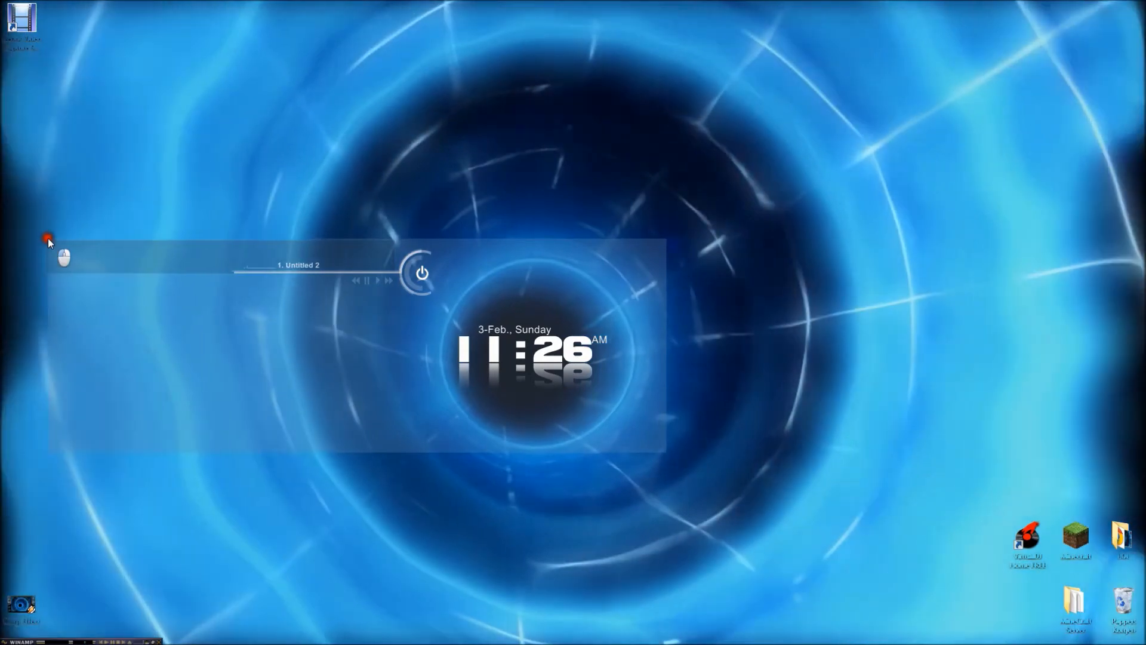
- Reopen the Downloads folder with the Butterfly, Sureal and Warp Effect videos via Start
right_click(21, 607)
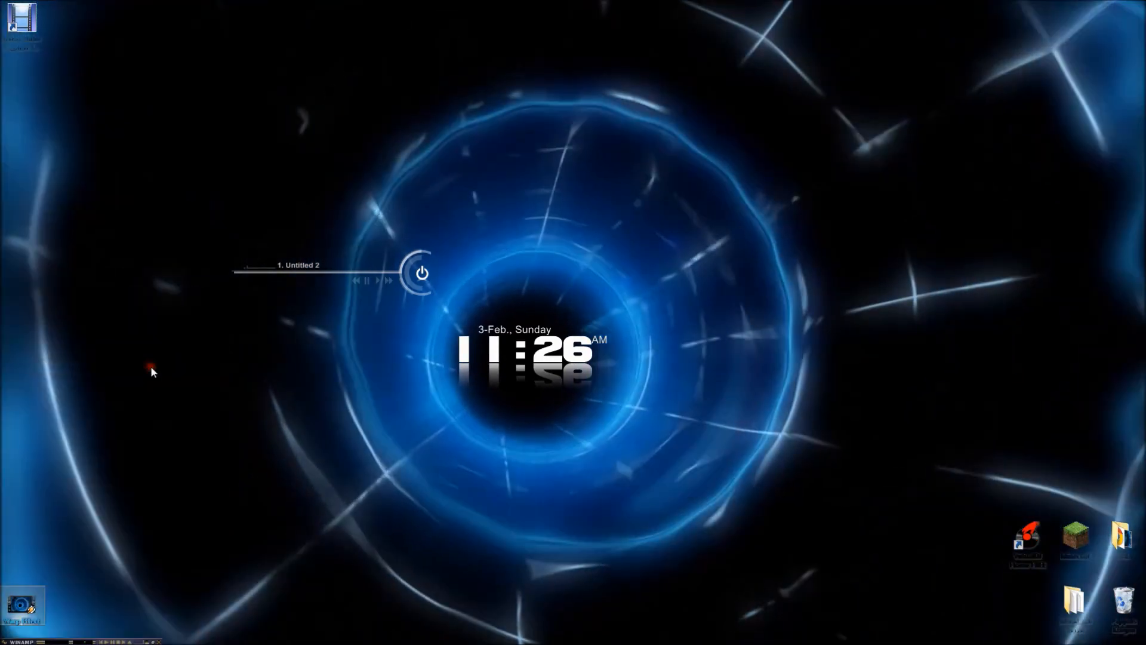
click(13, 632)
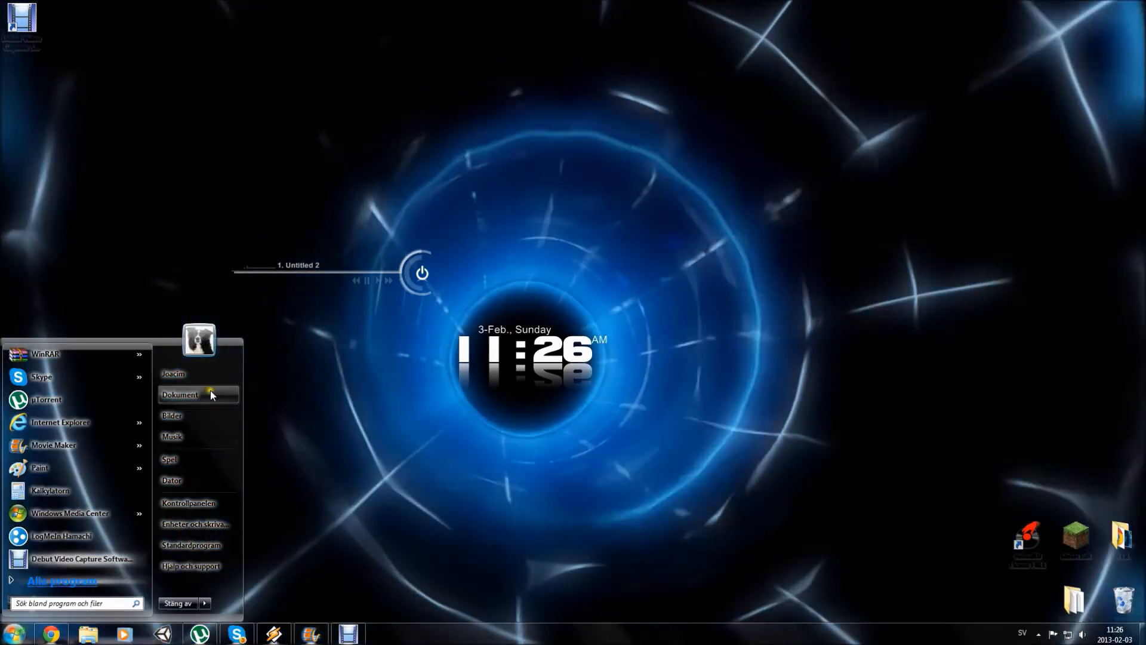
click(180, 395)
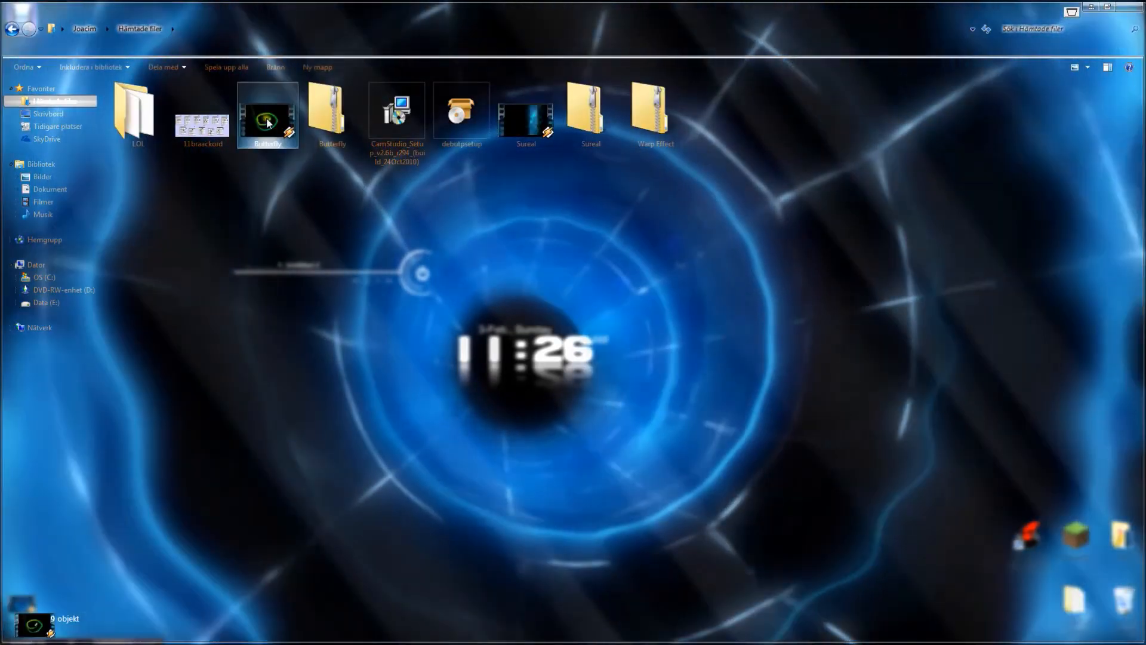
- Set Butterfly.wmv as the animated desktop background and close Explorer to view it
right_click(266, 113)
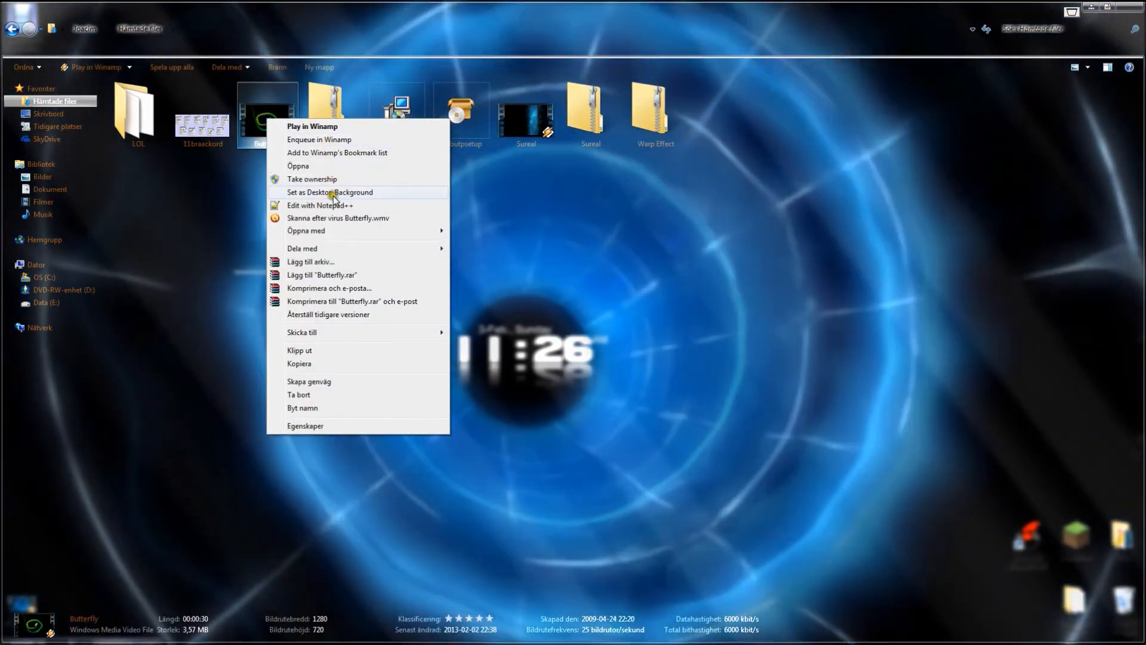
click(330, 191)
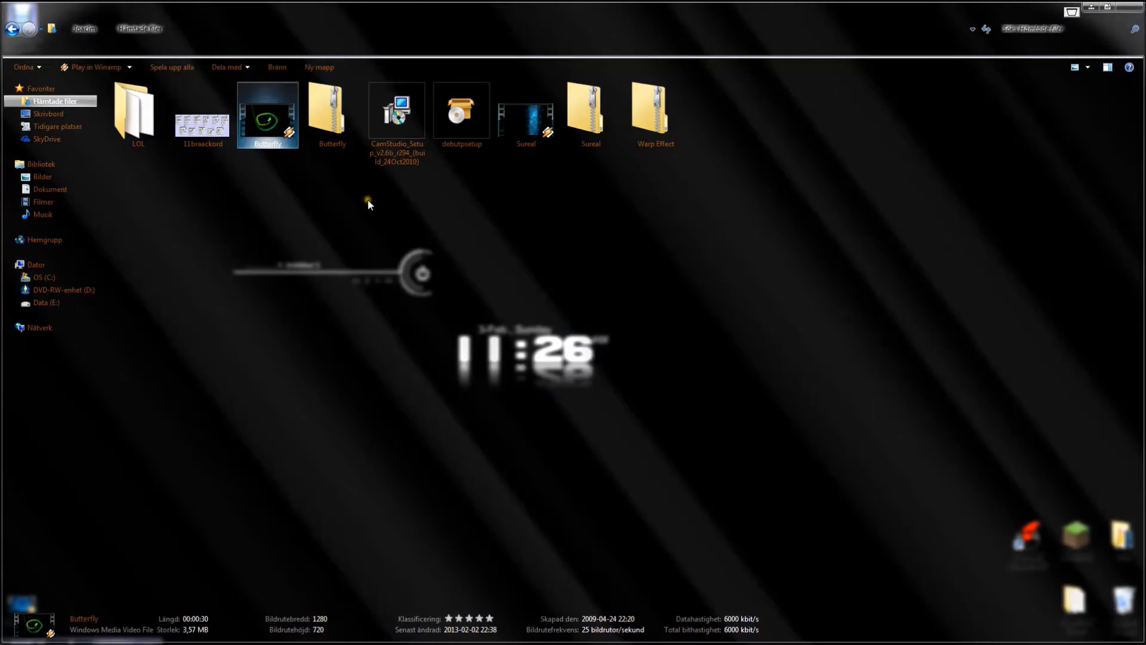
click(1089, 14)
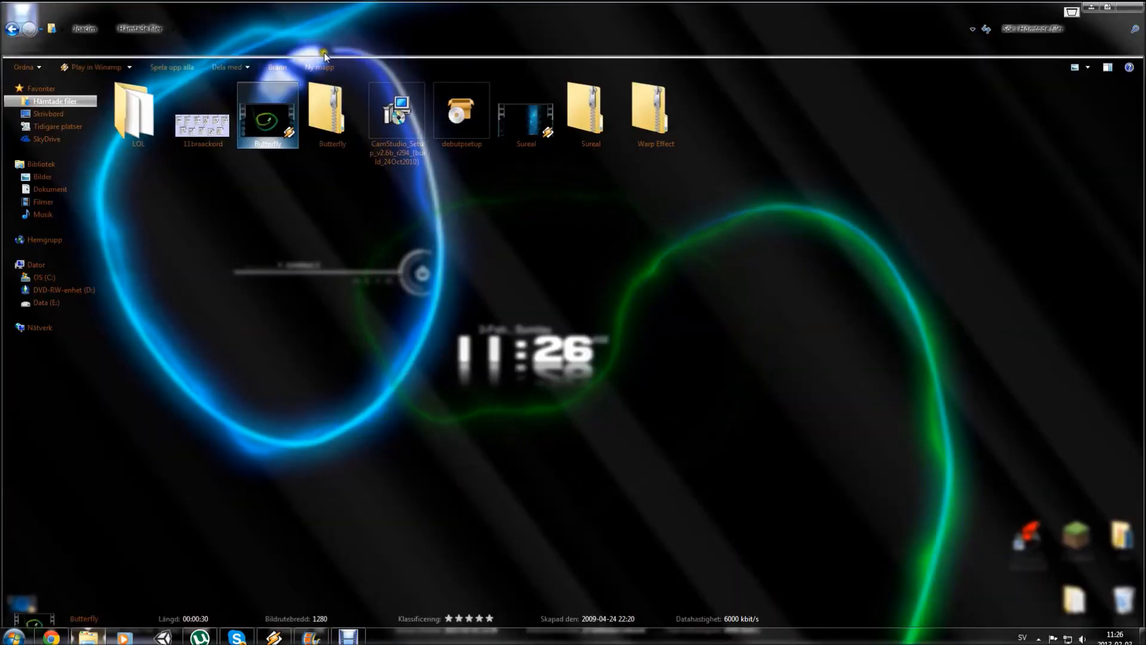
- Set Sureal.wmv as the animated desktop background instead
right_click(526, 113)
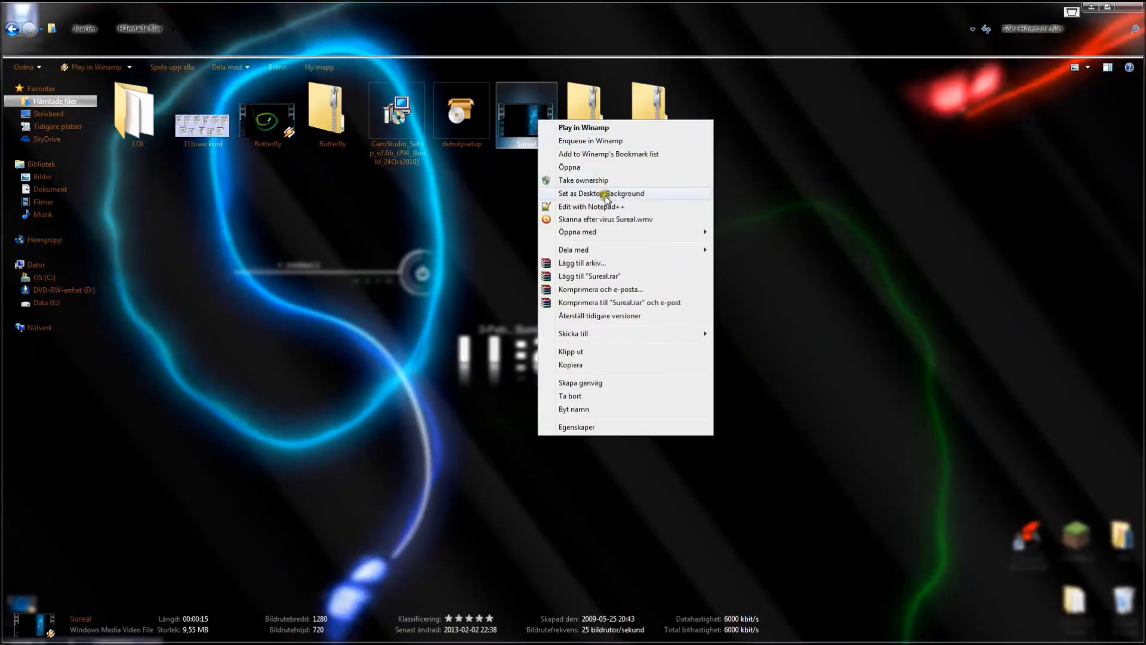
click(602, 193)
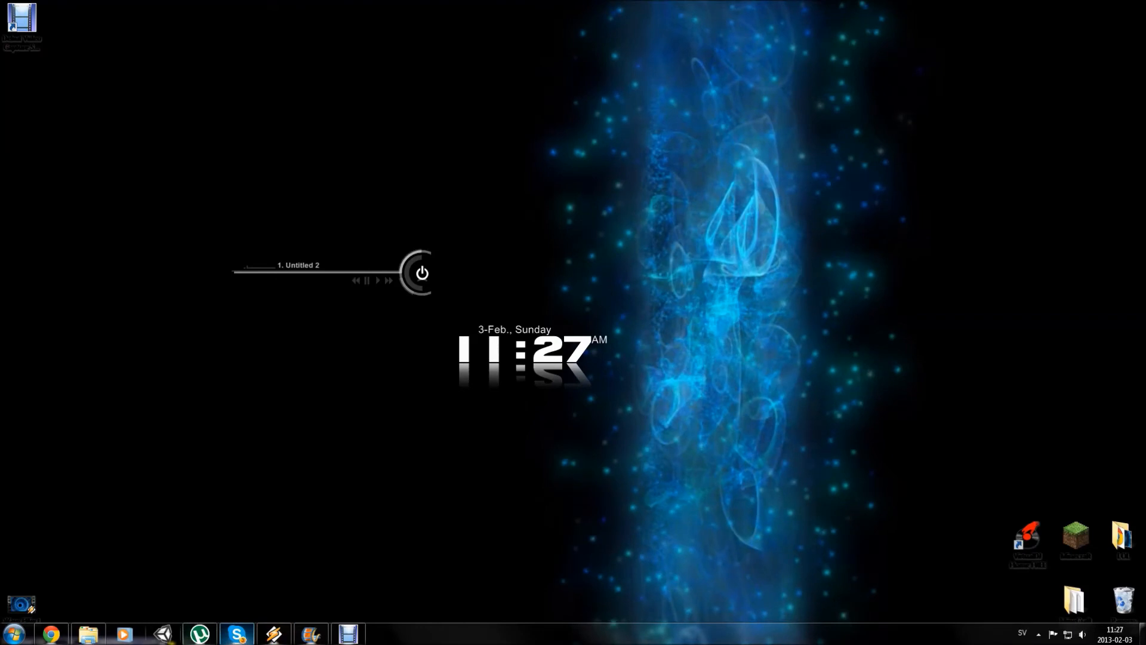
click(50, 633)
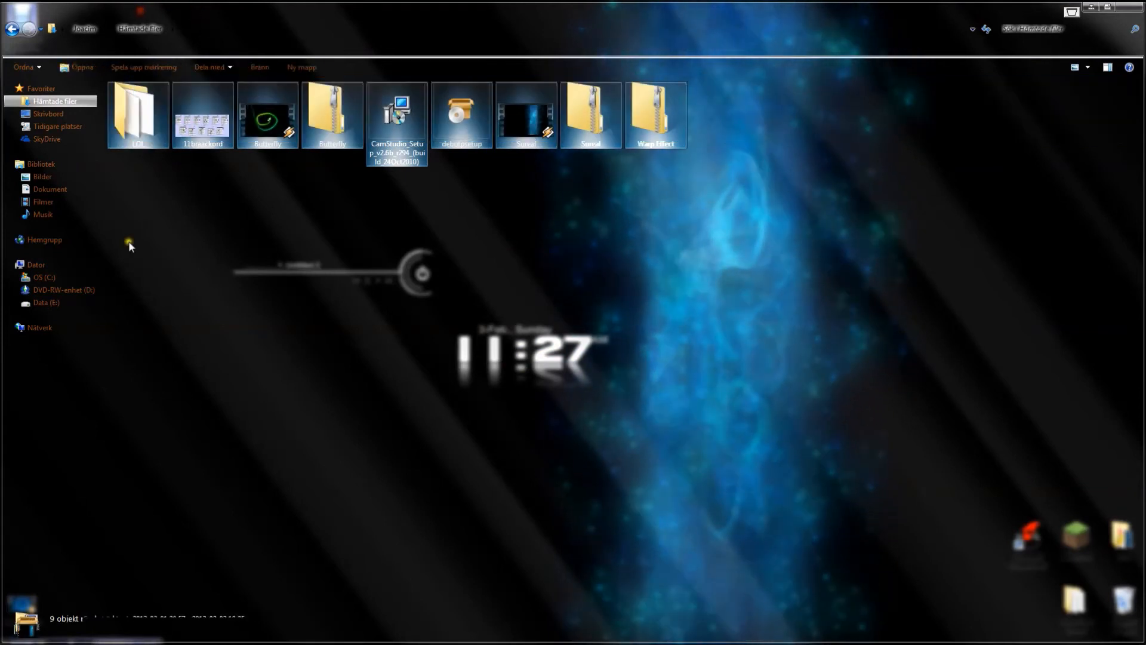
click(525, 113)
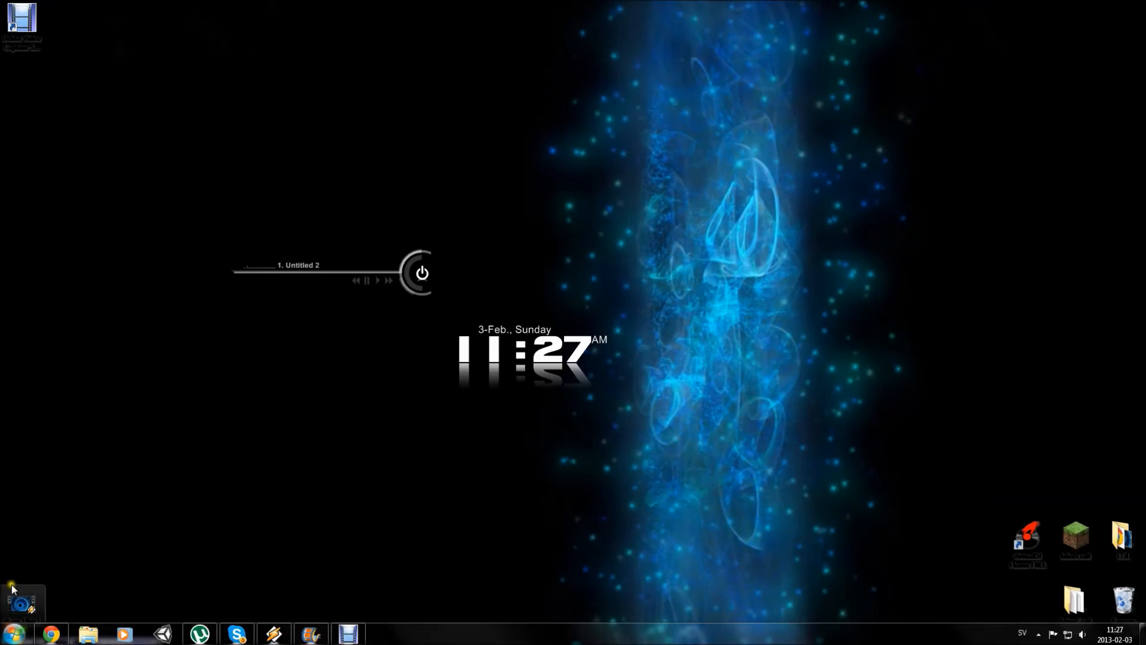
- Set Warp Effect.wmv as the desktop background, then select the SKRILLEX track in Music
right_click(21, 603)
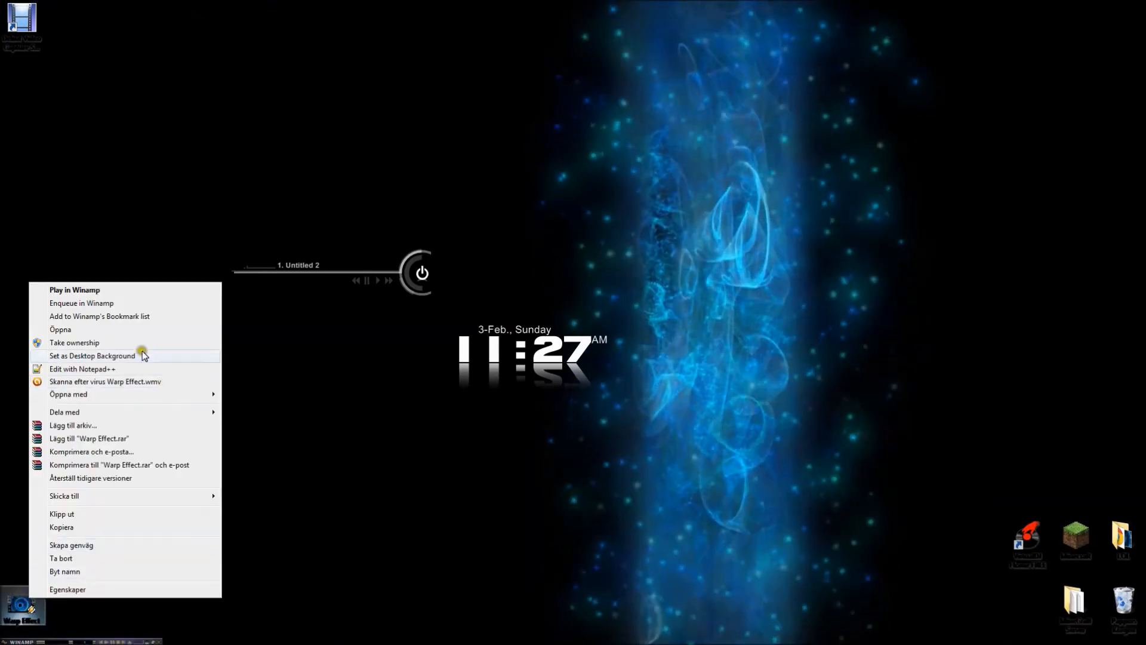
click(92, 356)
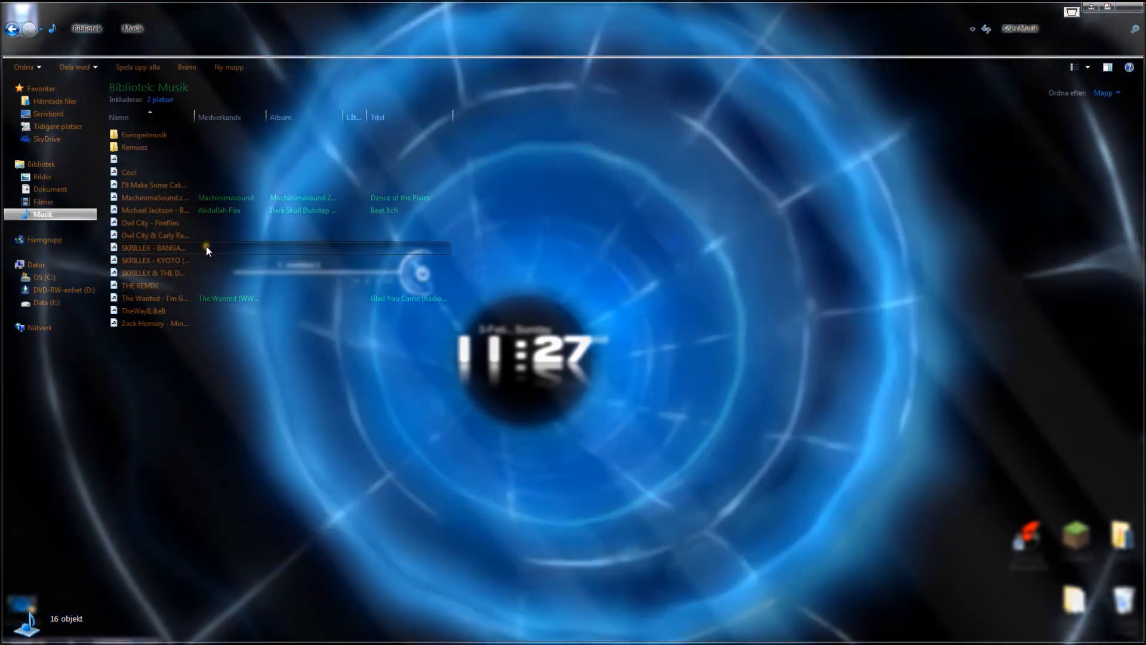
click(154, 247)
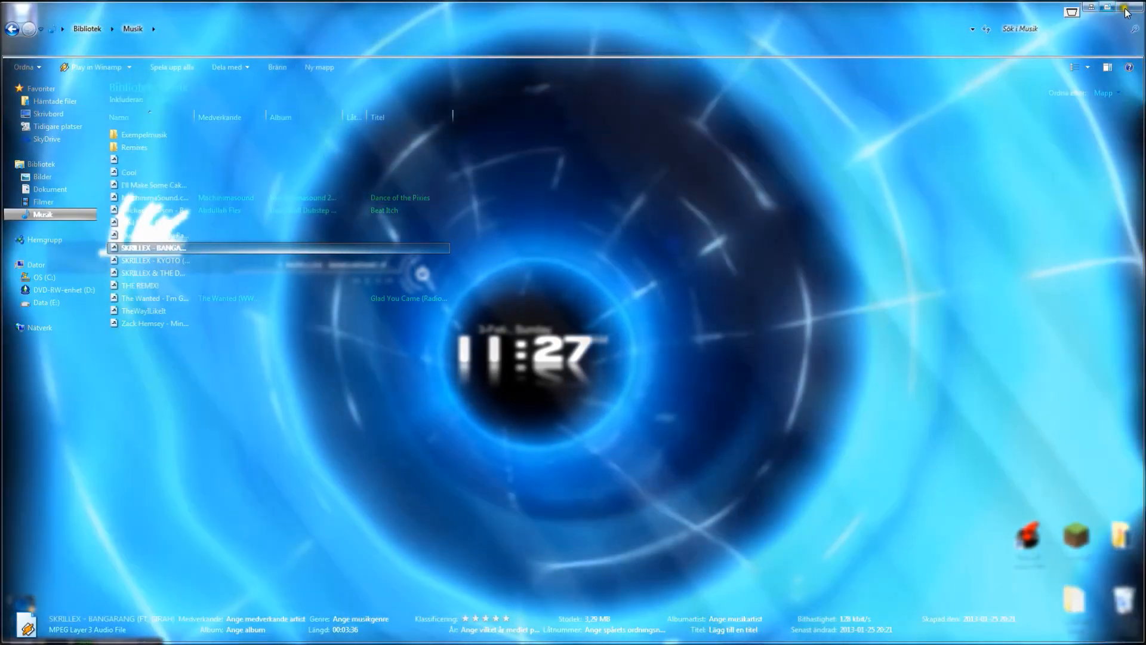